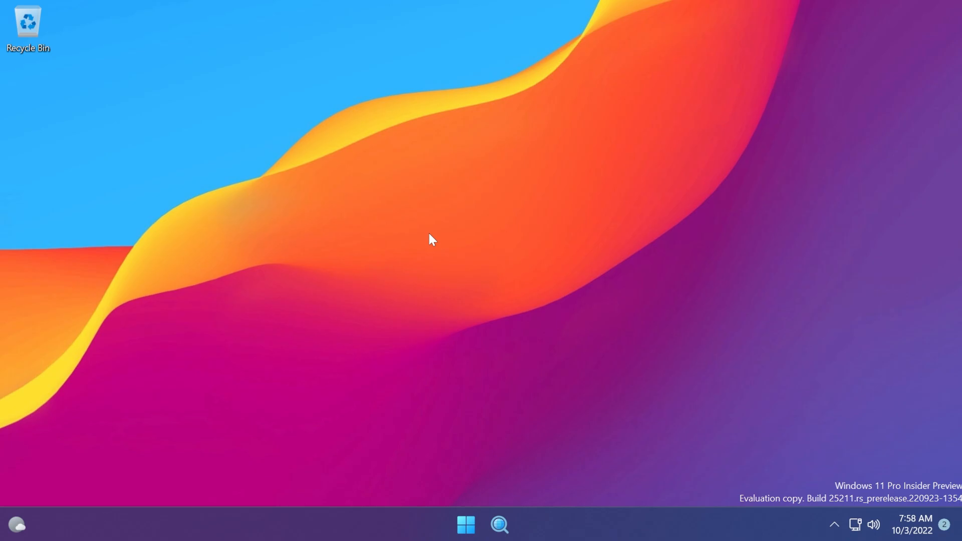
pyautogui.moveTo(487, 285)
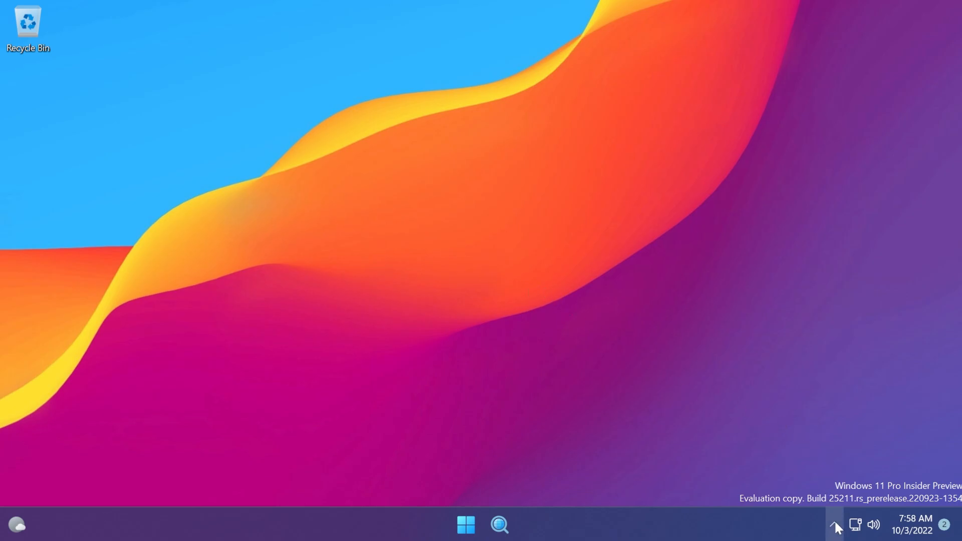
# - Peek at the hidden tray icons, close the flyout, and launch Microsoft Edge
pyautogui.click(833, 525)
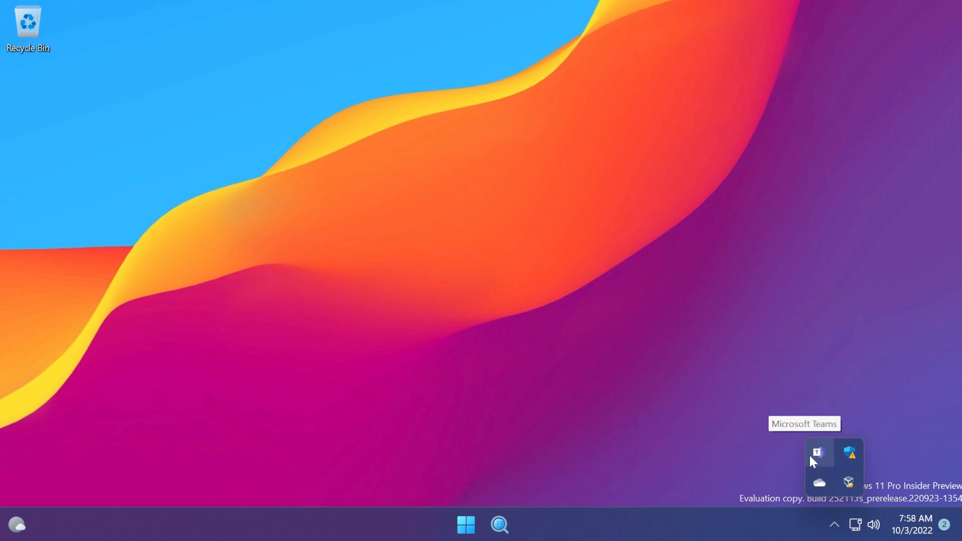
pyautogui.moveTo(865, 438)
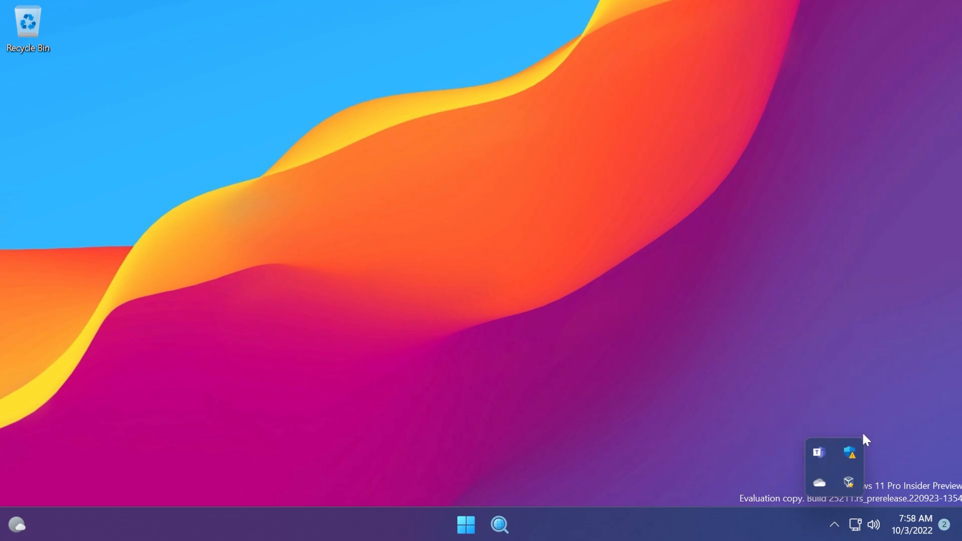
pyautogui.moveTo(648, 423)
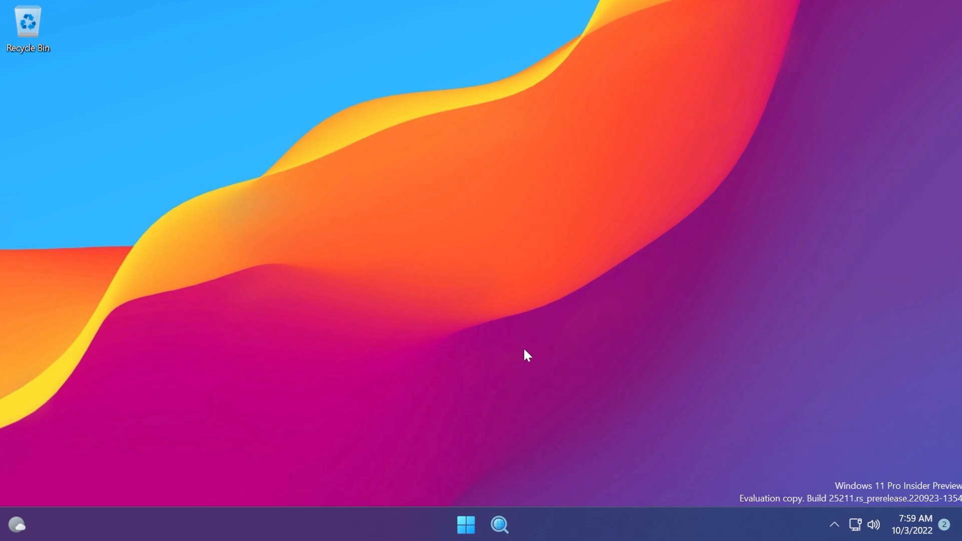
pyautogui.click(833, 524)
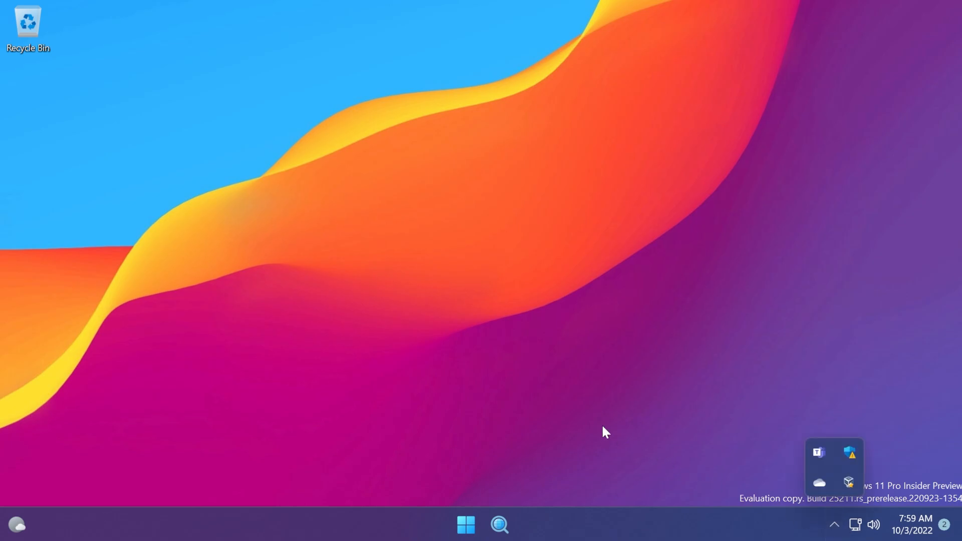
pyautogui.click(523, 353)
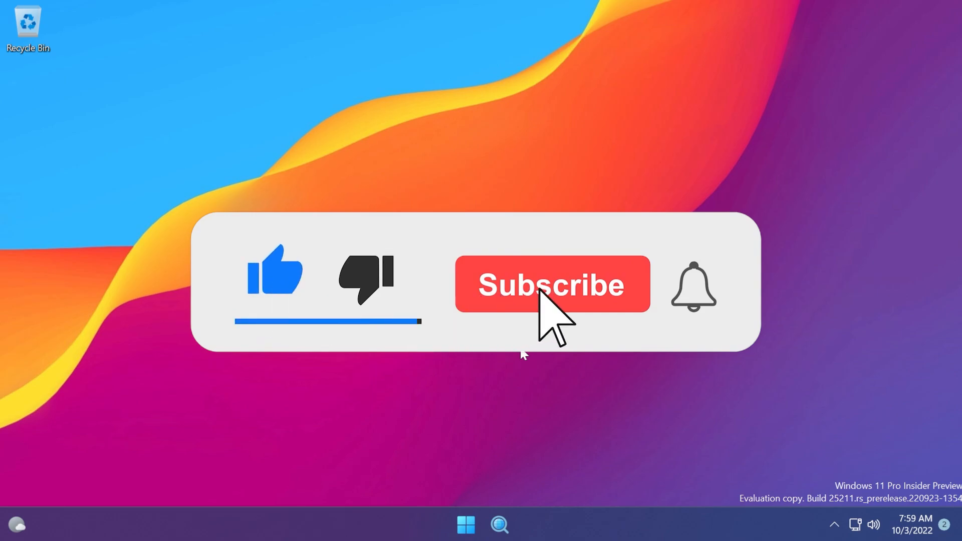
pyautogui.click(551, 283)
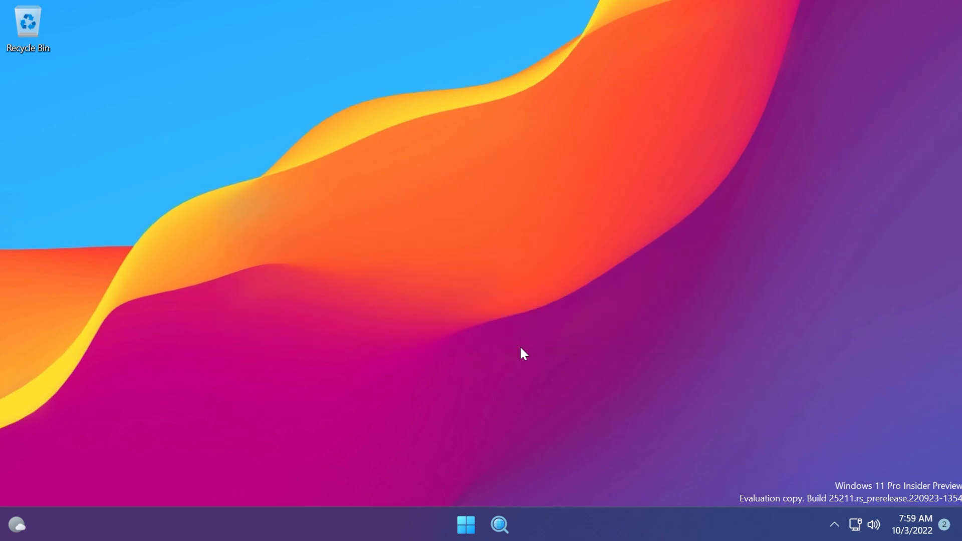
pyautogui.moveTo(531, 412)
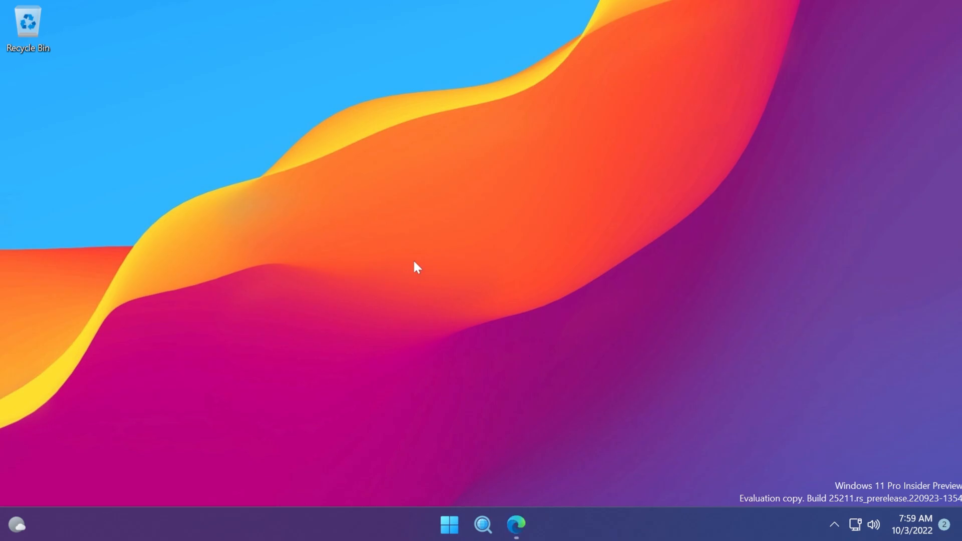
# - Open the ViVe releases page and scroll to the v0.3.1 Assets list
pyautogui.click(516, 524)
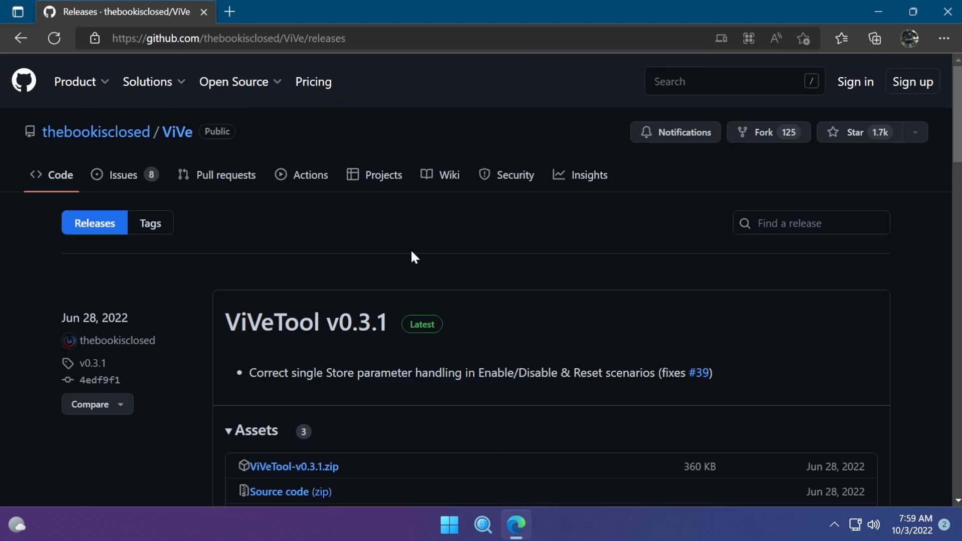
pyautogui.moveTo(506, 315)
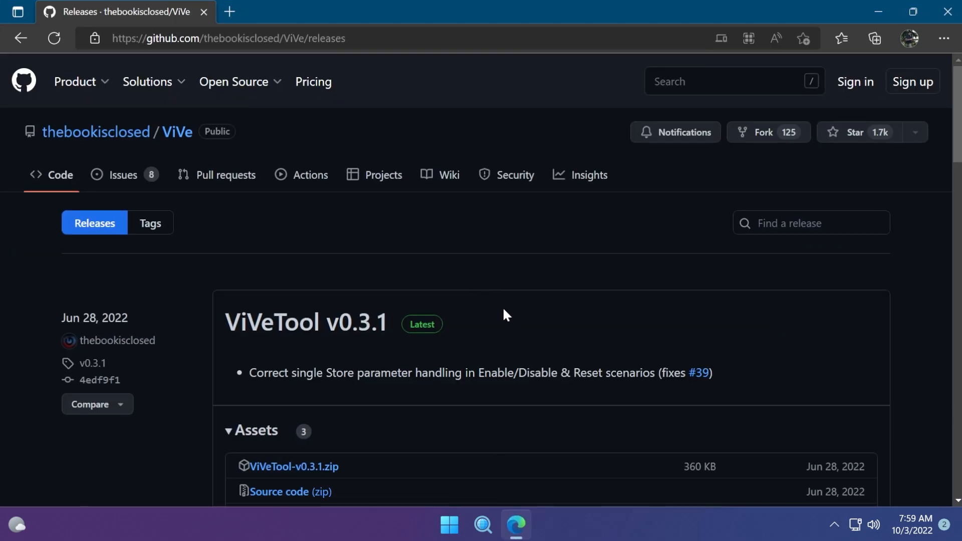
pyautogui.scroll(-3)
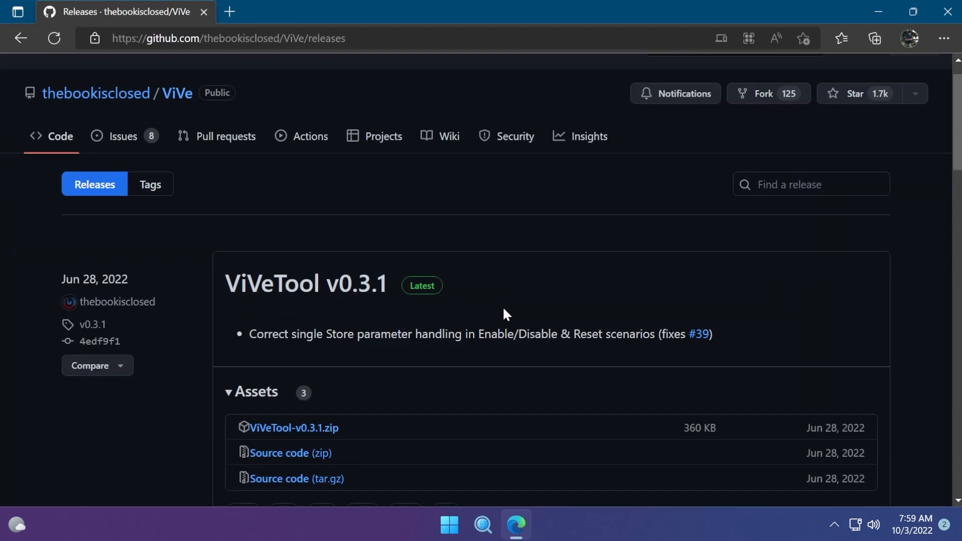
pyautogui.scroll(-3)
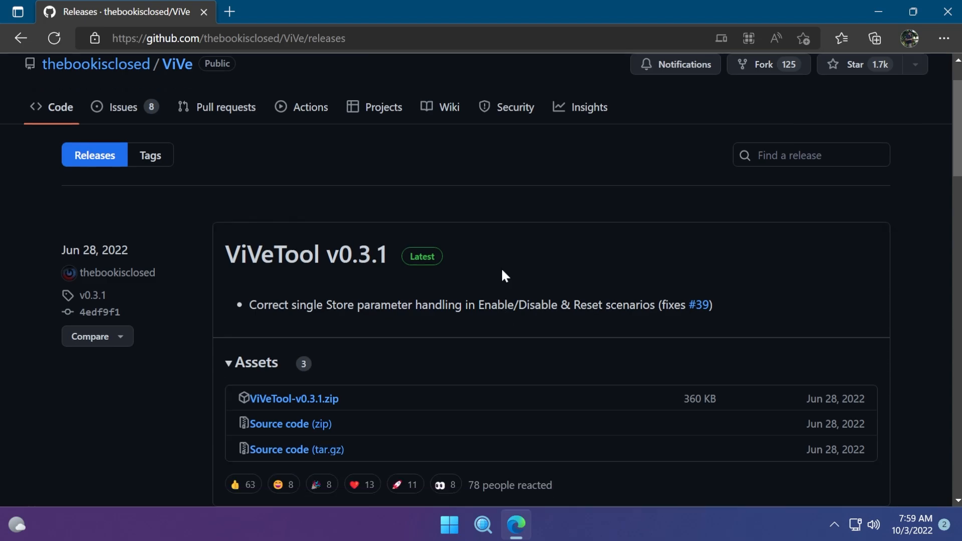
pyautogui.moveTo(446, 350)
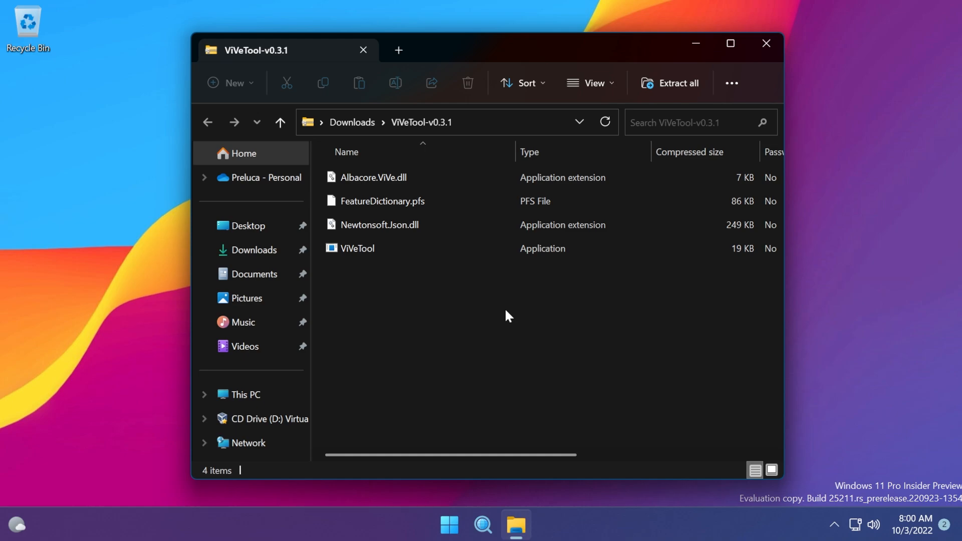
pyautogui.moveTo(504, 56)
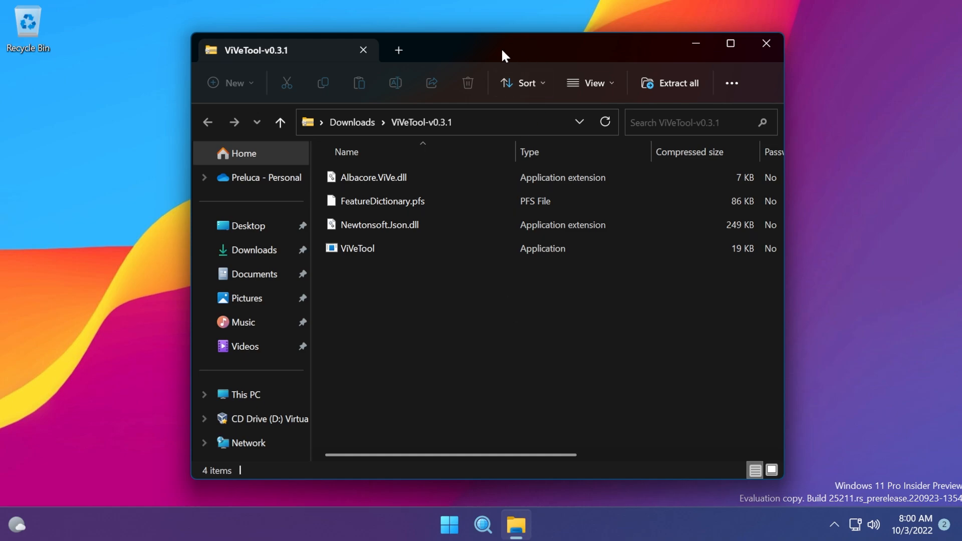
# - Start Extract all and browse to Local Disk (C:) > Windows as the destination
pyautogui.click(669, 83)
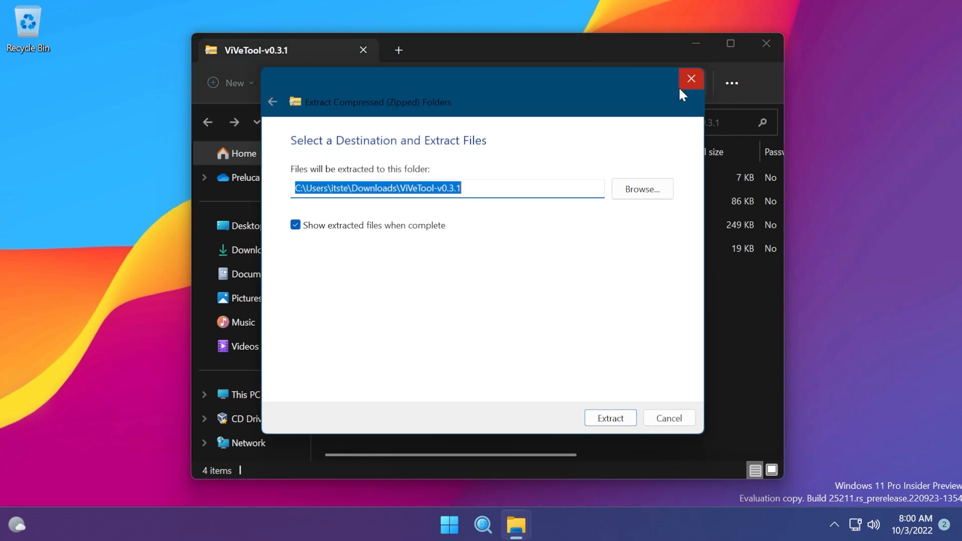
pyautogui.click(641, 189)
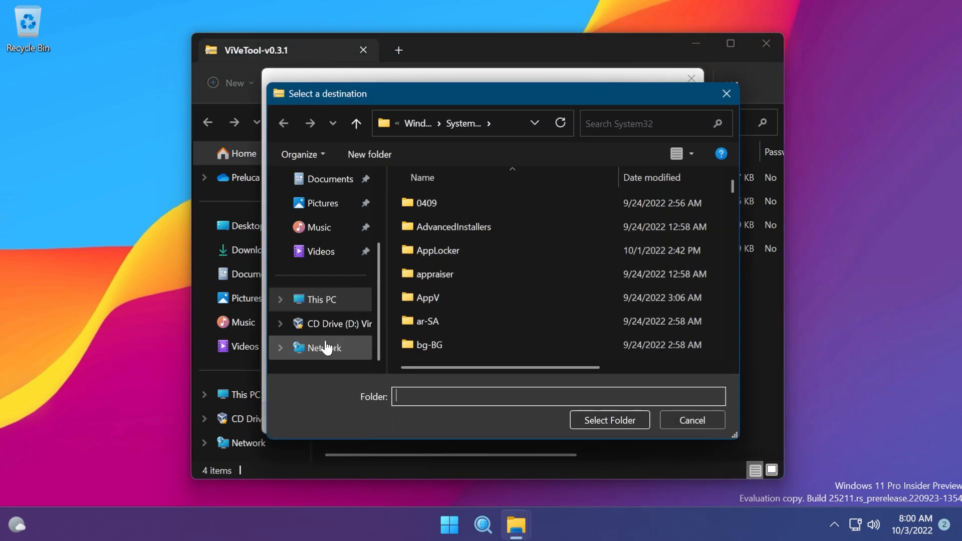
pyautogui.click(321, 299)
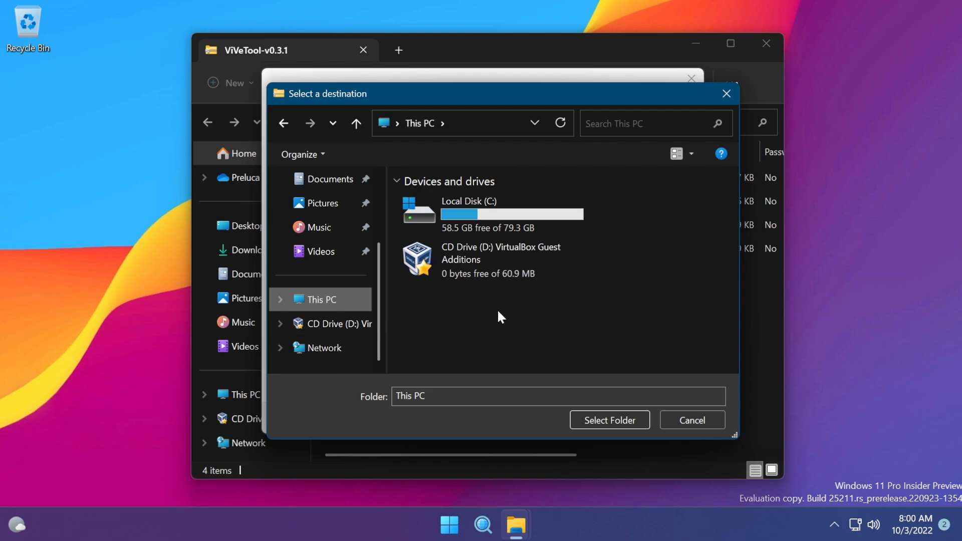
pyautogui.doubleClick(468, 211)
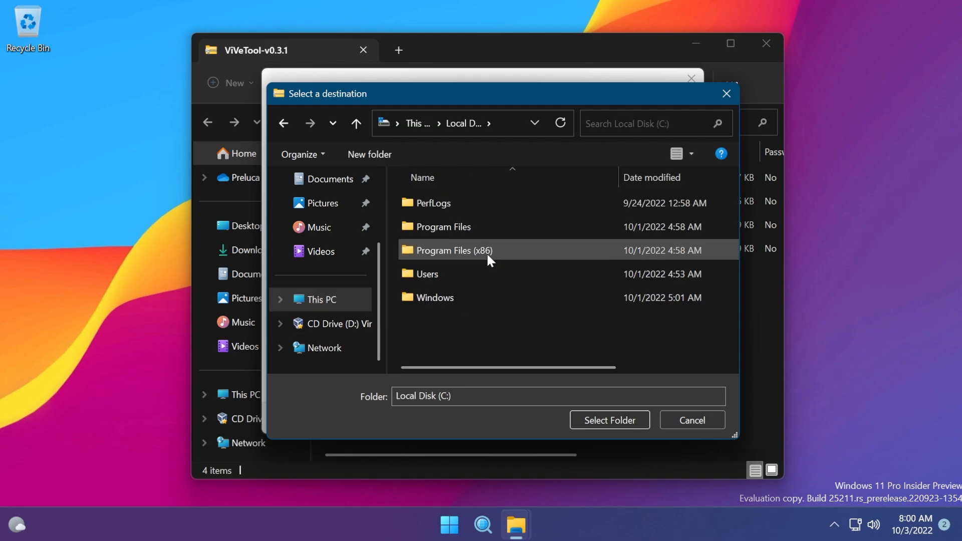
pyautogui.doubleClick(435, 297)
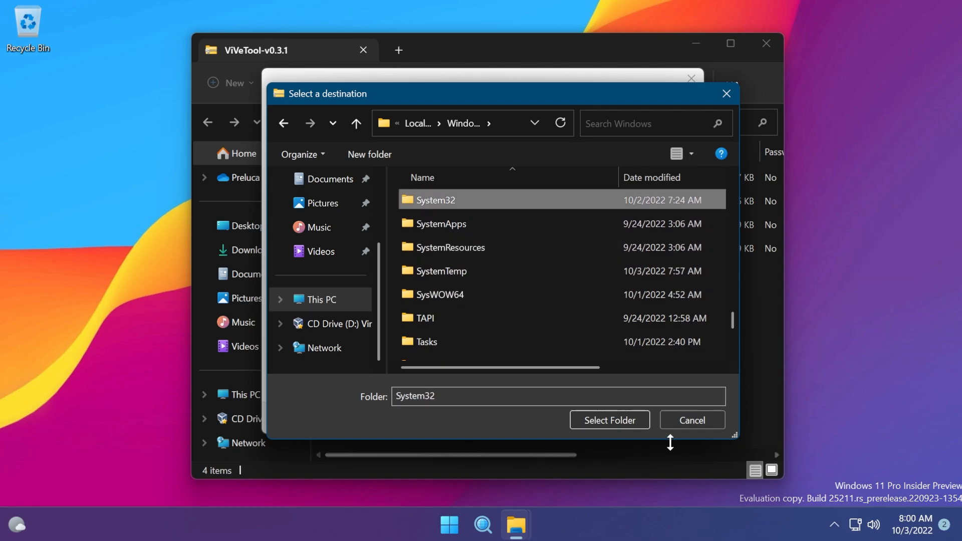
# - Choose System32, extract, and replace the same-named files already there
pyautogui.click(609, 420)
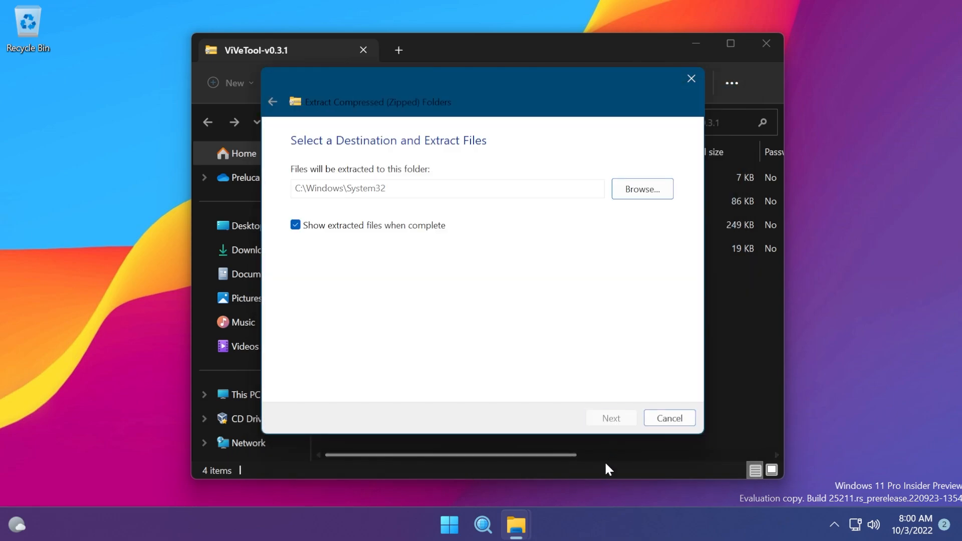
pyautogui.click(610, 418)
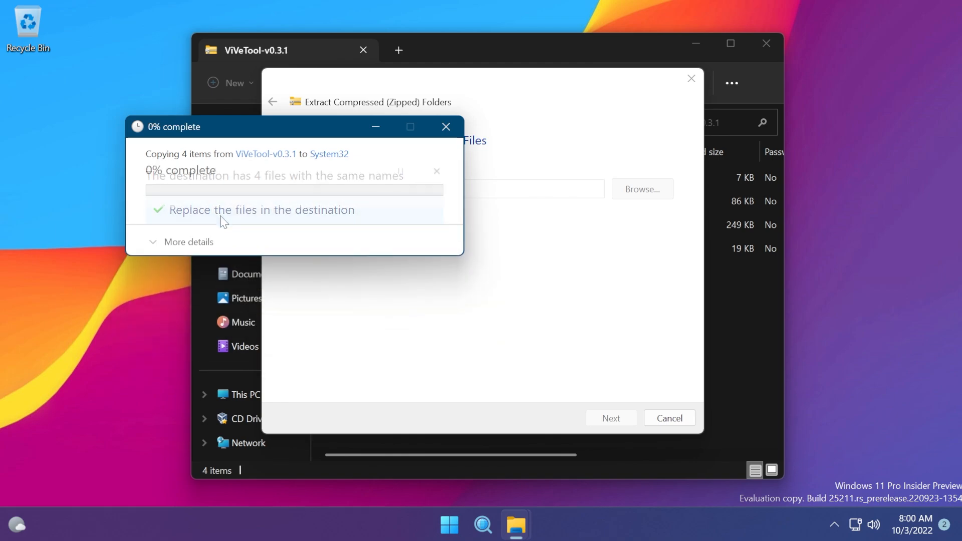
pyautogui.click(262, 210)
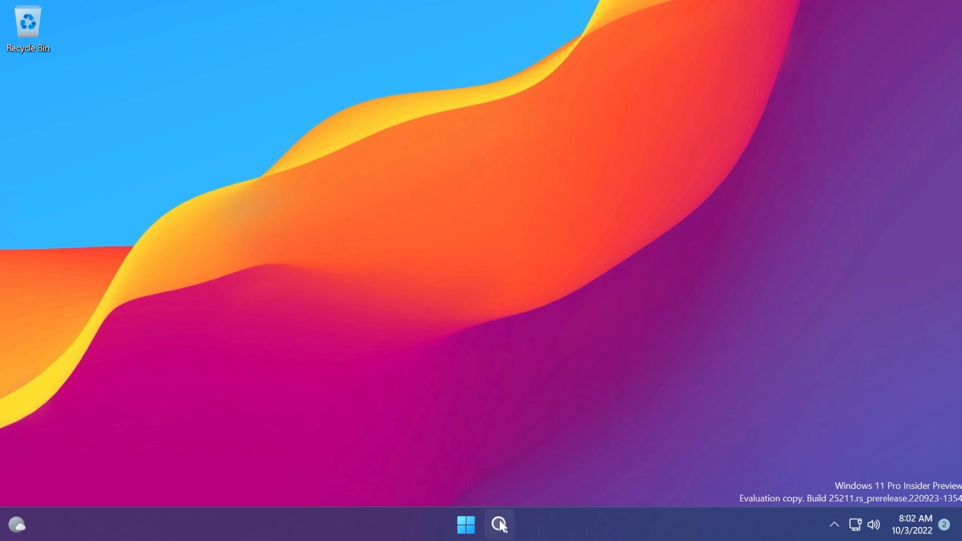
# - Search for Command Prompt and approve the UAC prompt to run it as administrator
pyautogui.click(497, 524)
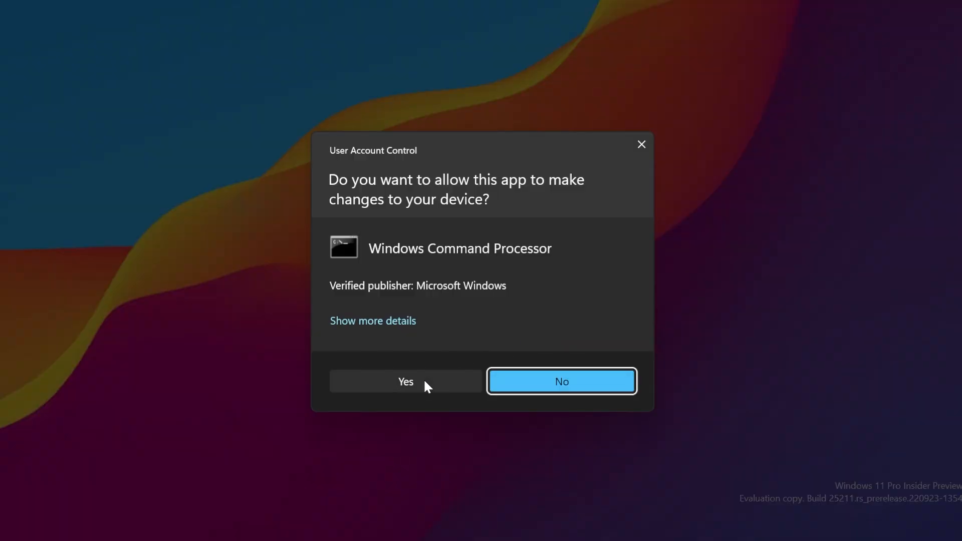
pyautogui.click(405, 381)
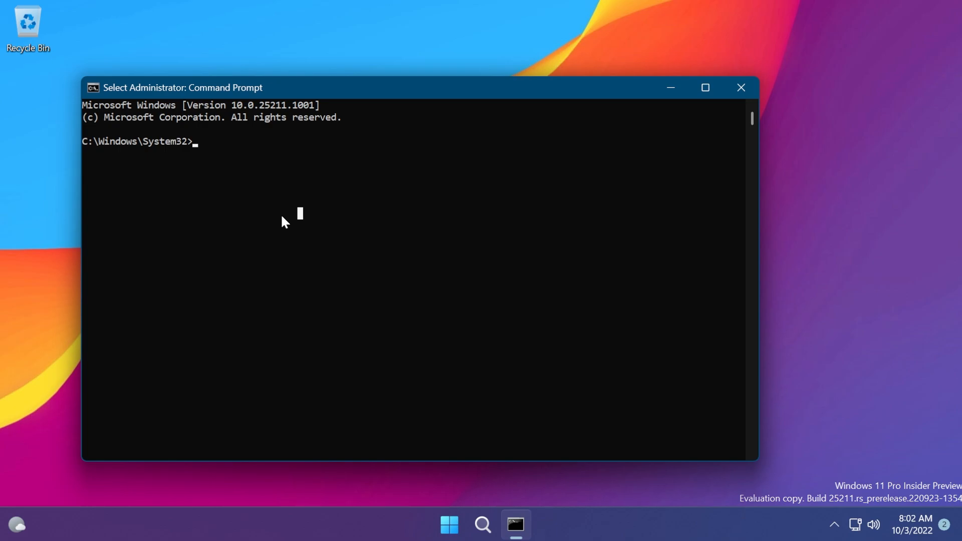
# - Run the vivetool enable command, then open Start's quick menu restart options
pyautogui.press('Return')
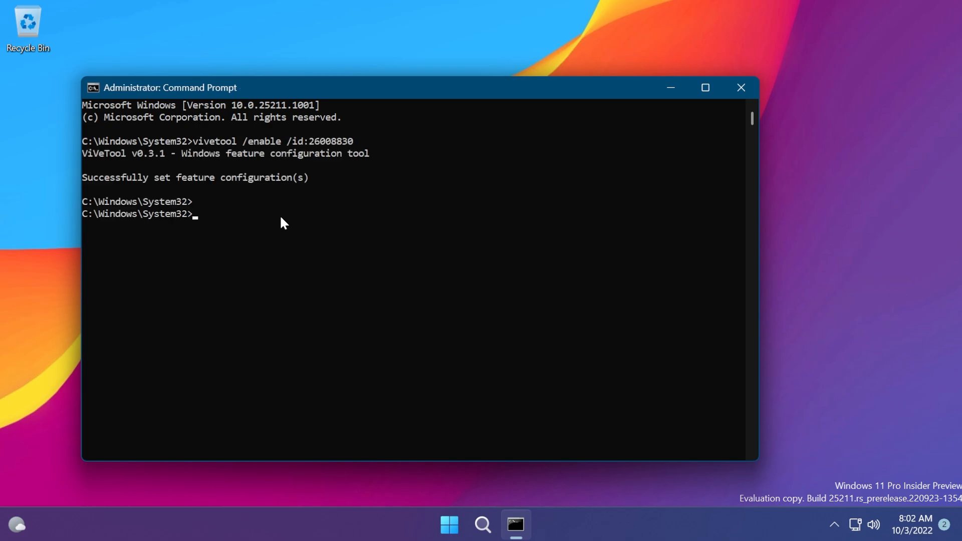
pyautogui.moveTo(126, 258)
pyautogui.write('vivetool /enable /id:38764045')
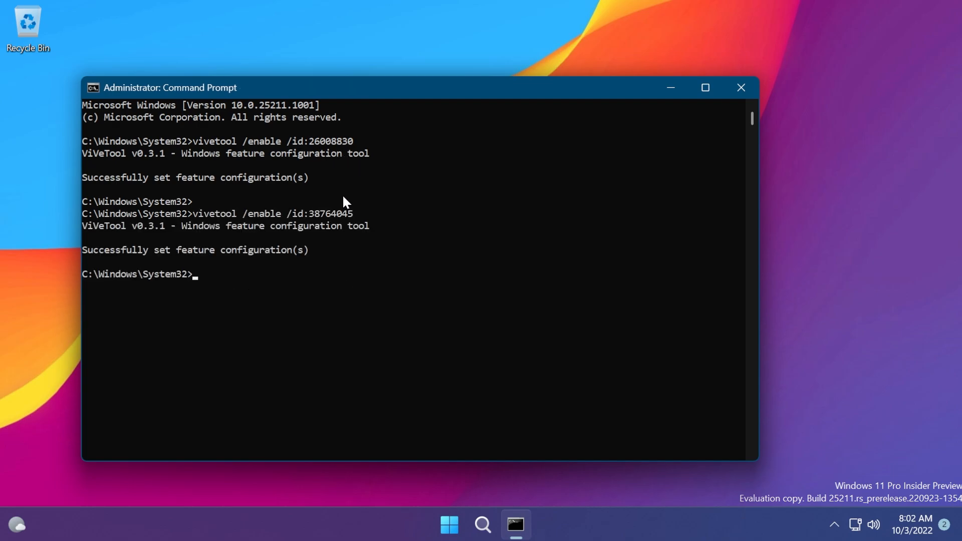
pyautogui.moveTo(369, 186)
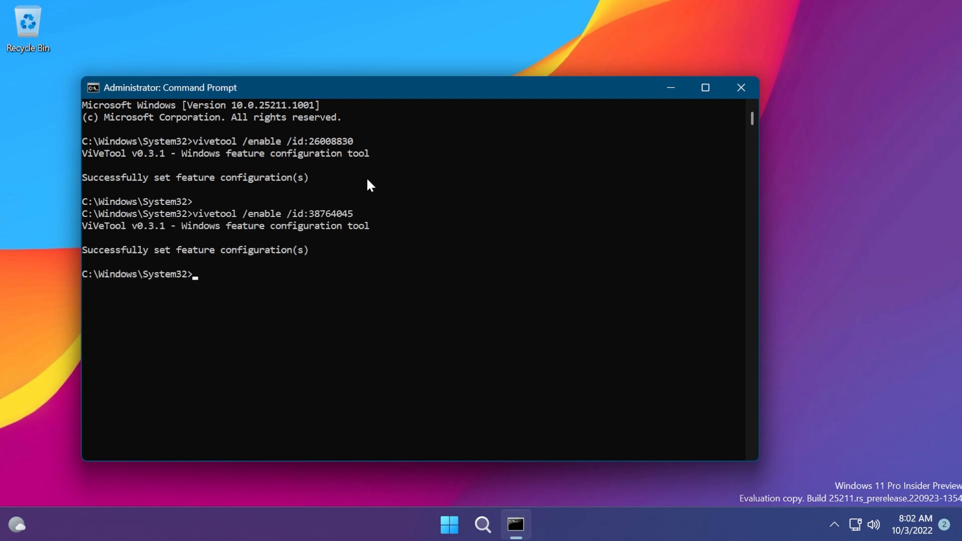
pyautogui.moveTo(327, 238)
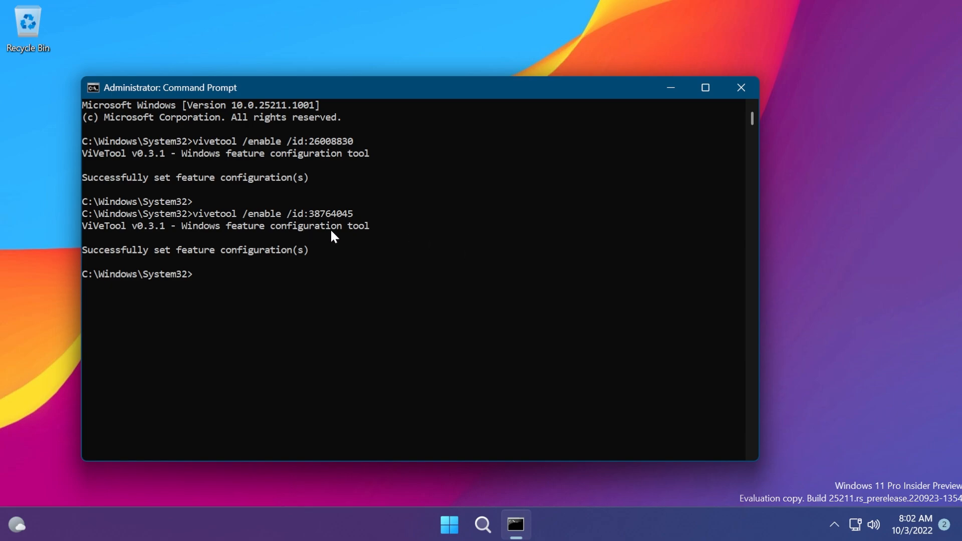
pyautogui.rightClick(448, 524)
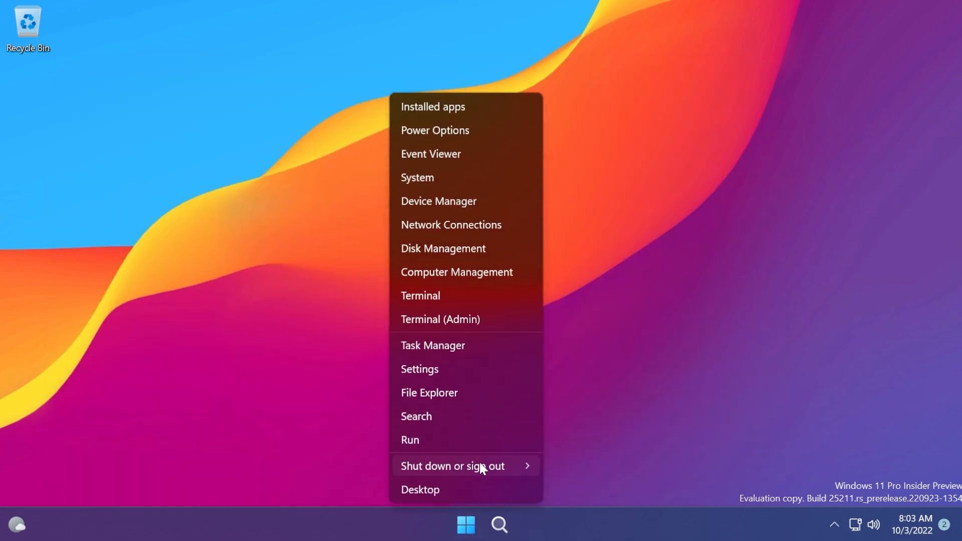
pyautogui.click(568, 350)
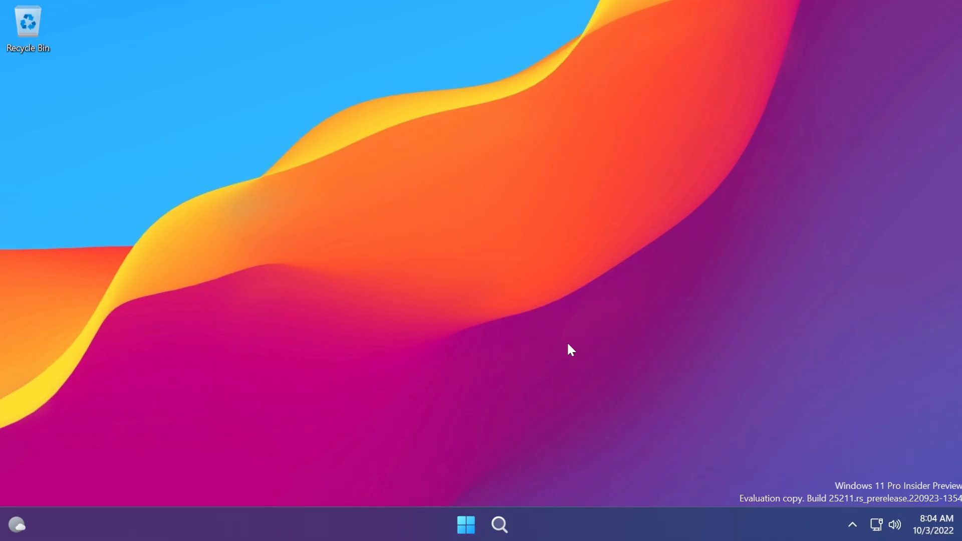
pyautogui.moveTo(580, 347)
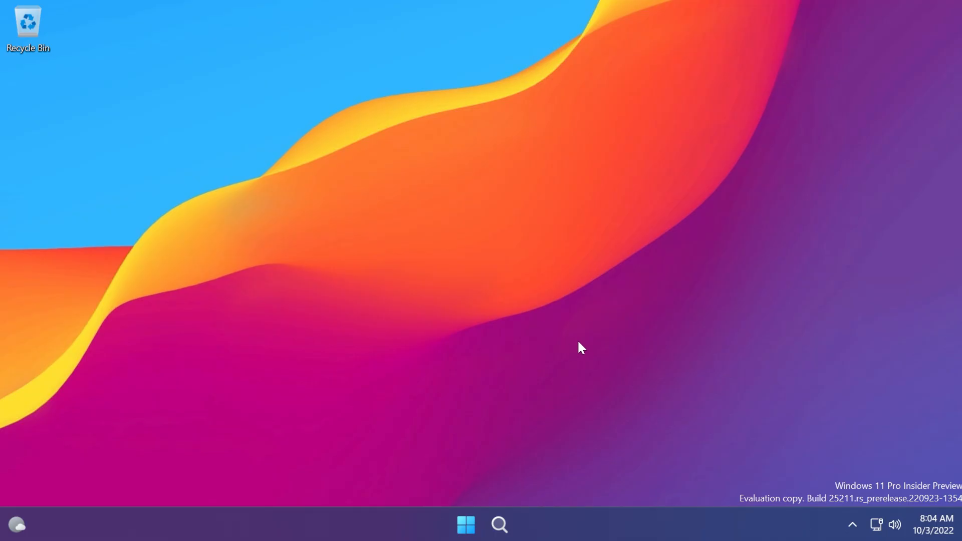
pyautogui.click(852, 524)
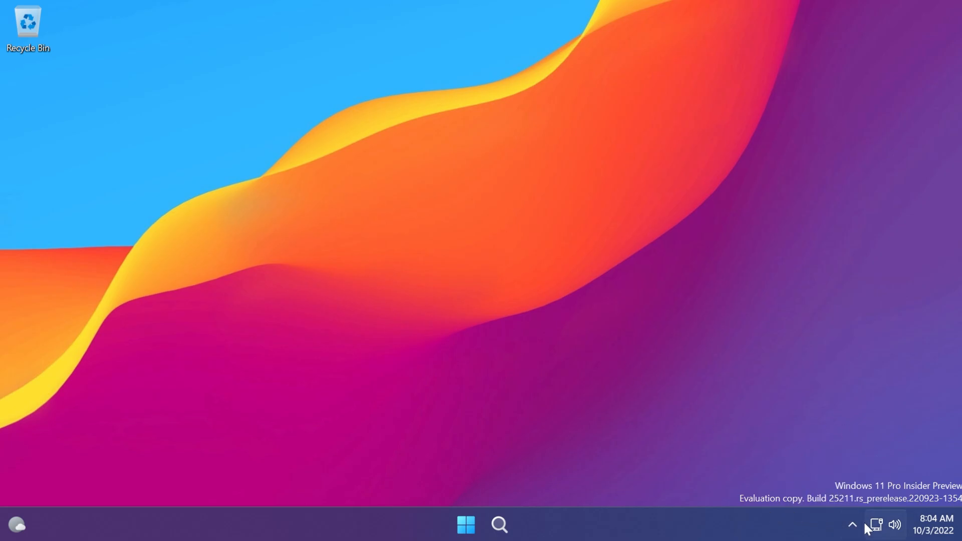
pyautogui.moveTo(852, 524)
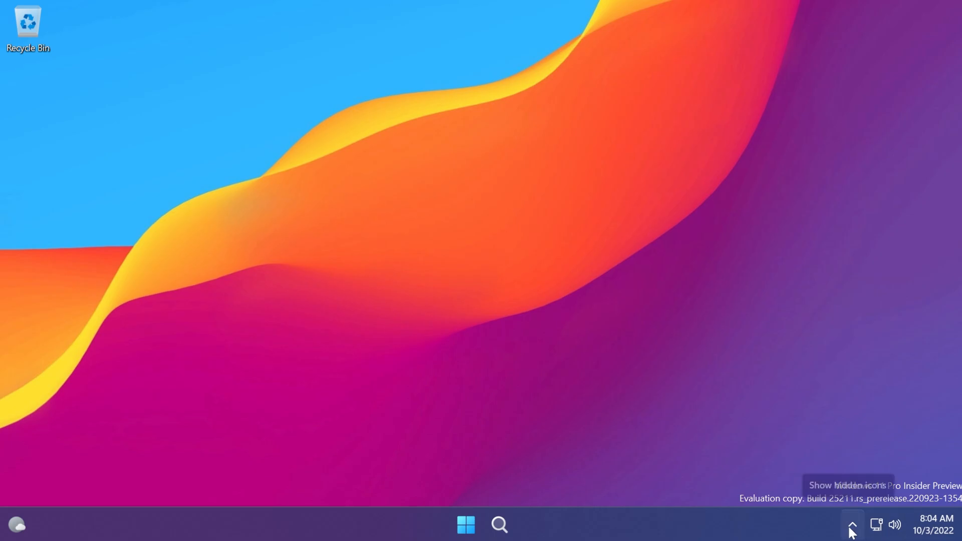
pyautogui.moveTo(852, 524)
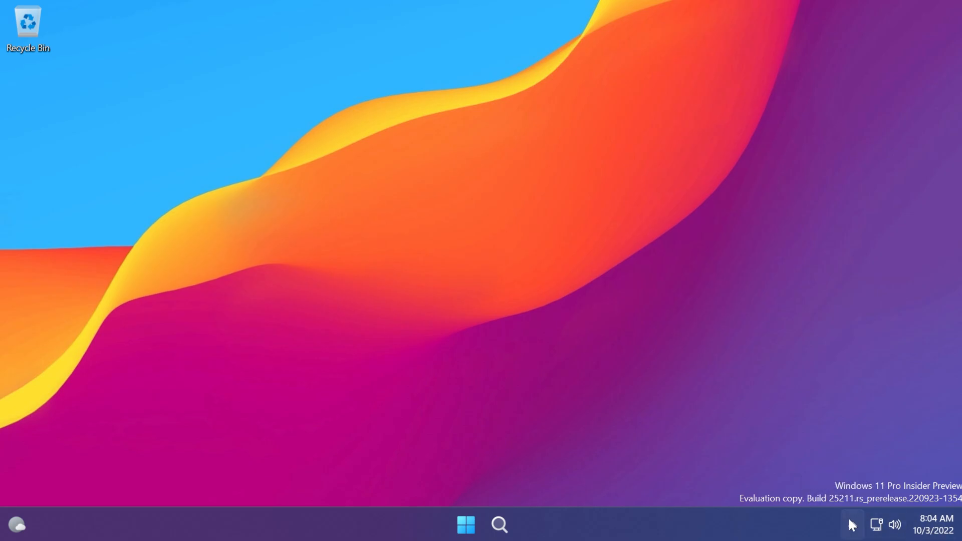
pyautogui.click(852, 525)
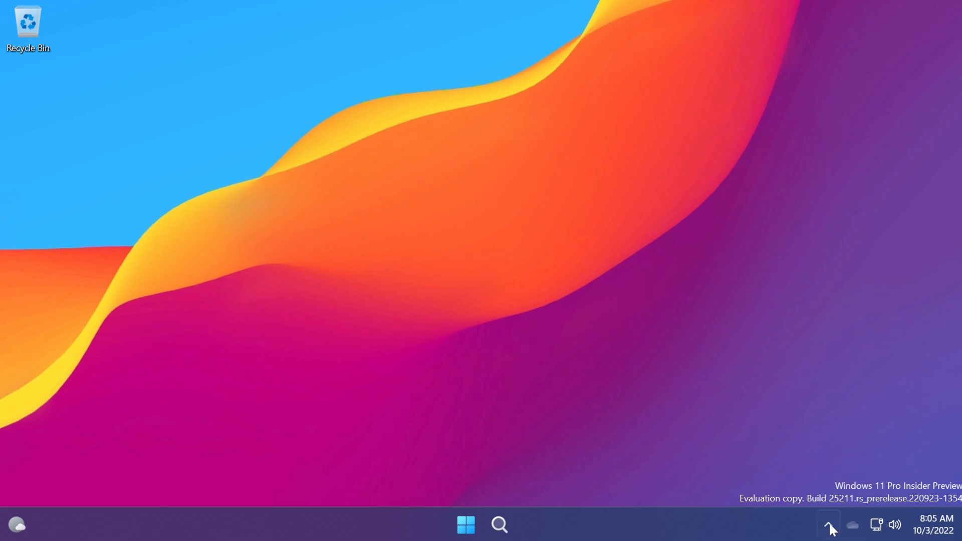
# - Open the hidden tray icons overflow, then reopen it to check the icon order
pyautogui.click(827, 525)
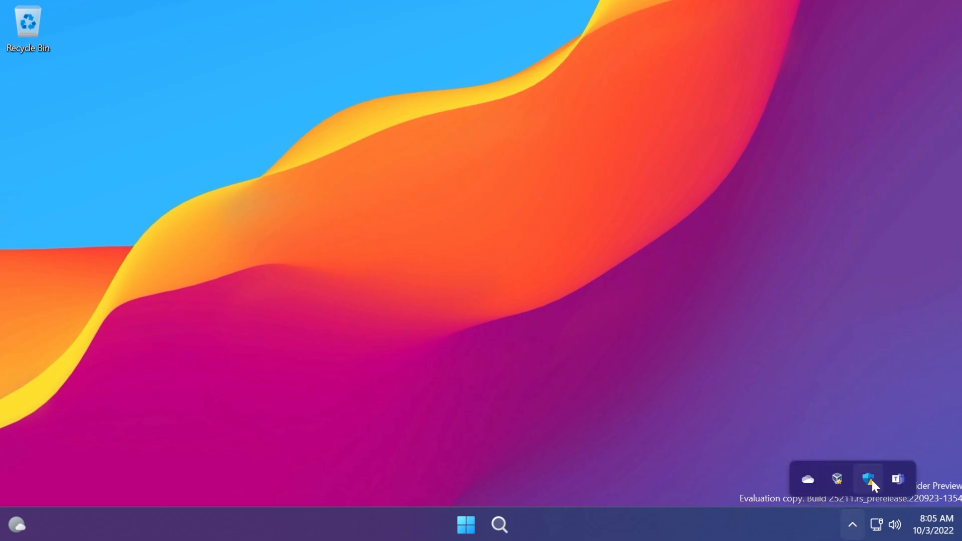
pyautogui.moveTo(837, 481)
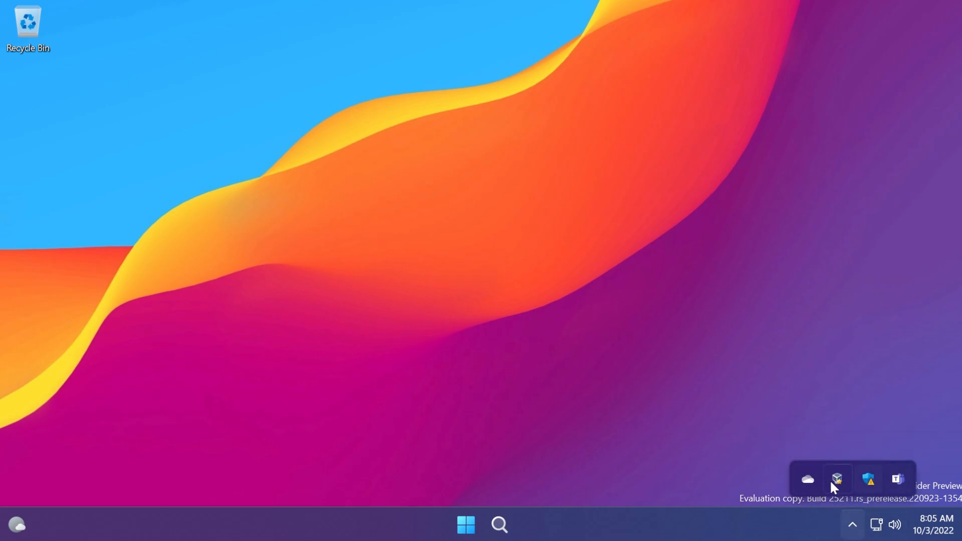
pyautogui.moveTo(867, 484)
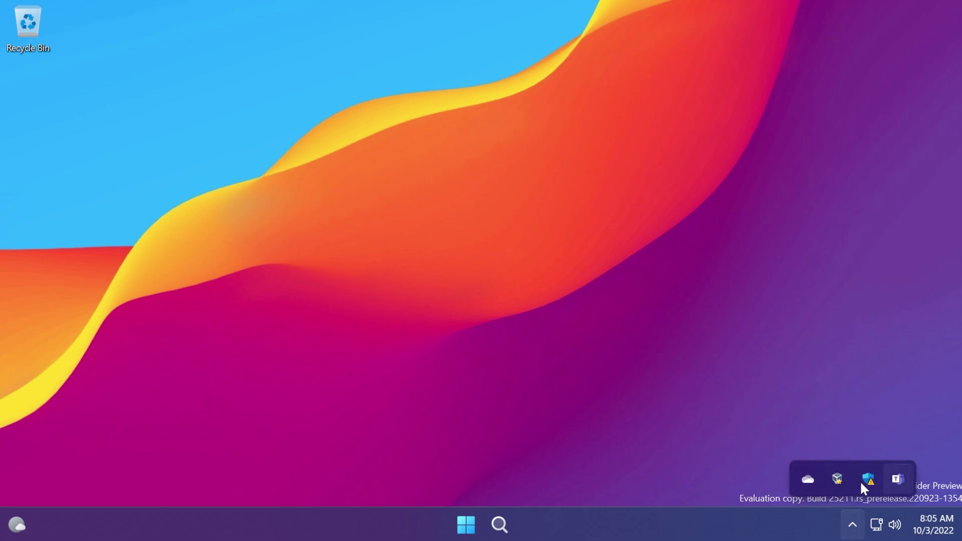
pyautogui.moveTo(835, 483)
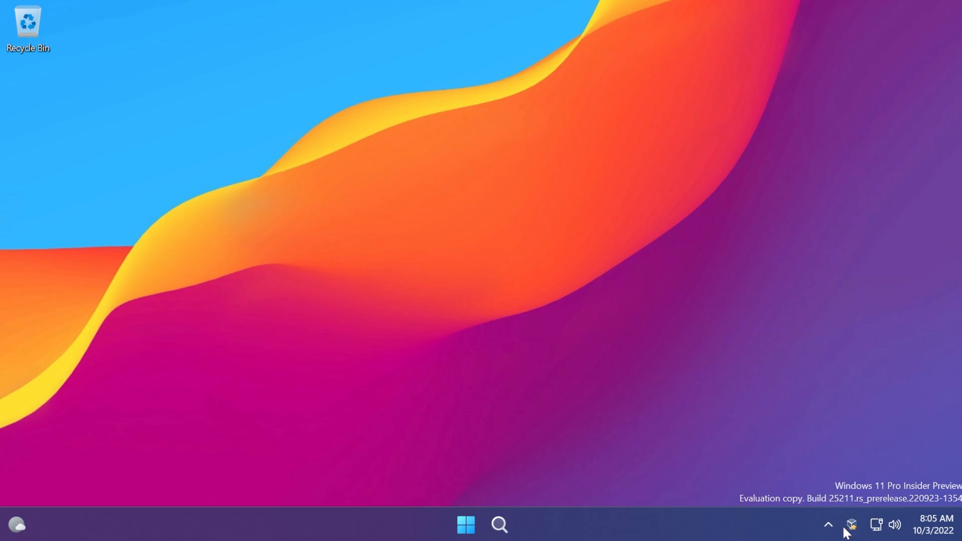
pyautogui.click(827, 524)
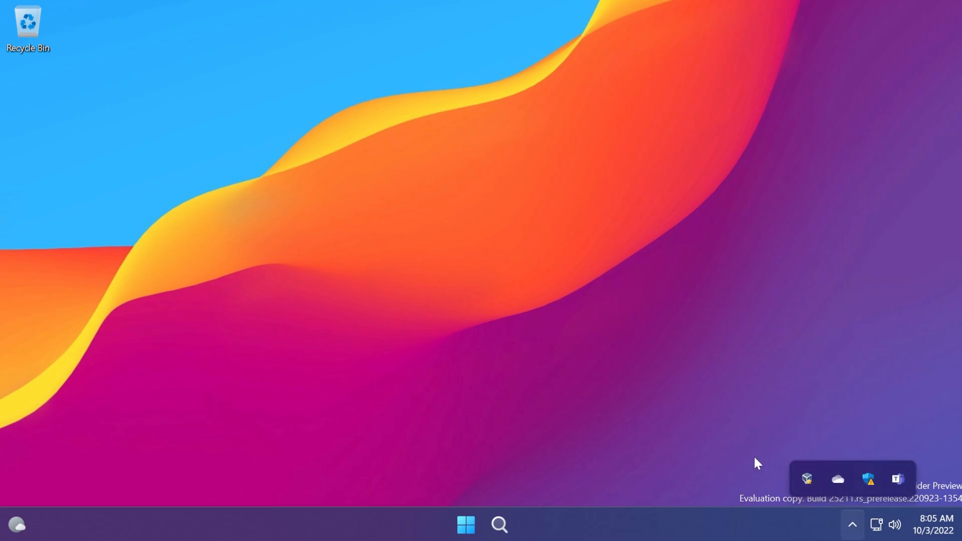
pyautogui.moveTo(709, 453)
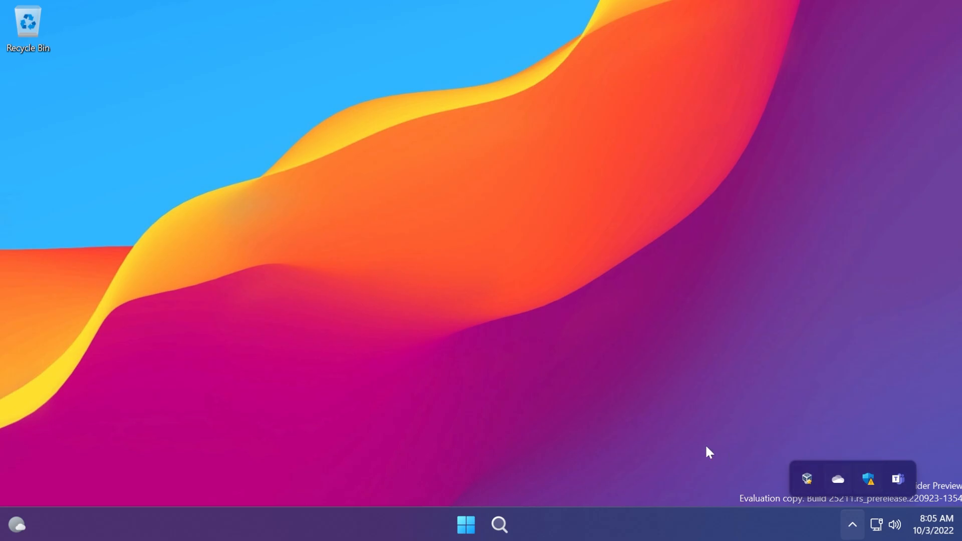
pyautogui.moveTo(694, 450)
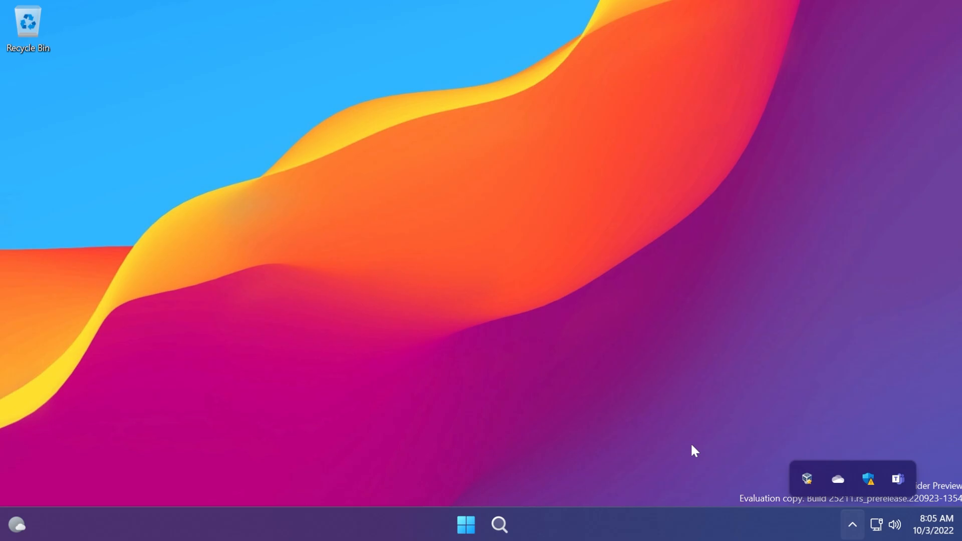
pyautogui.moveTo(806, 479)
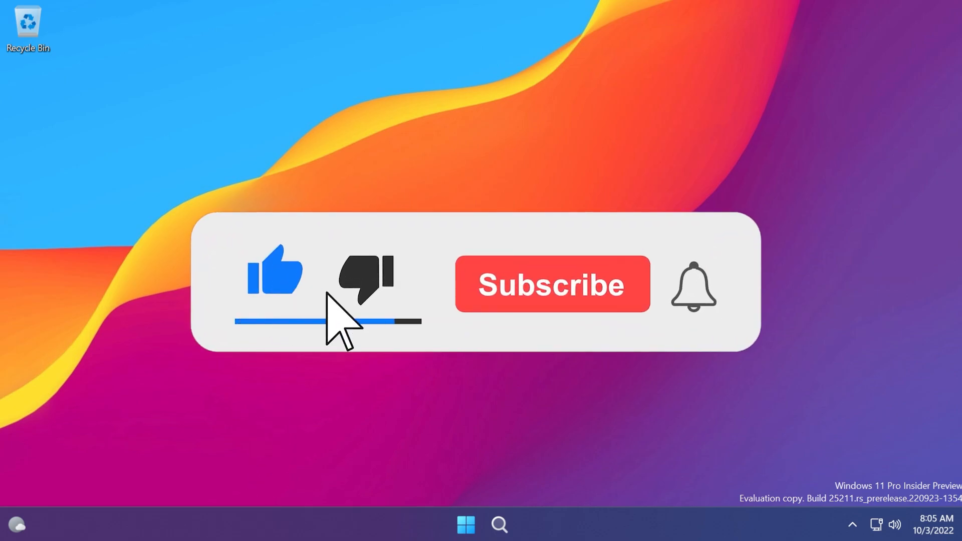
pyautogui.click(551, 284)
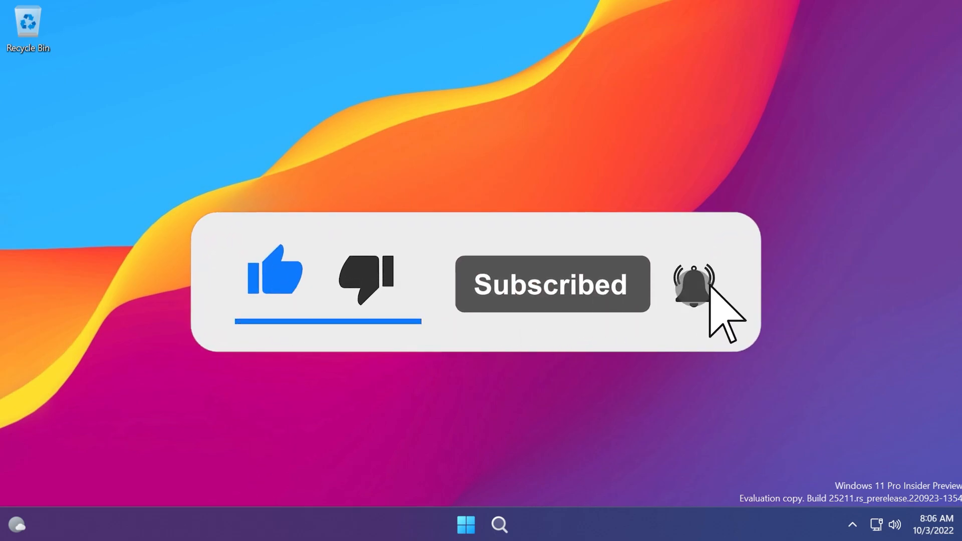